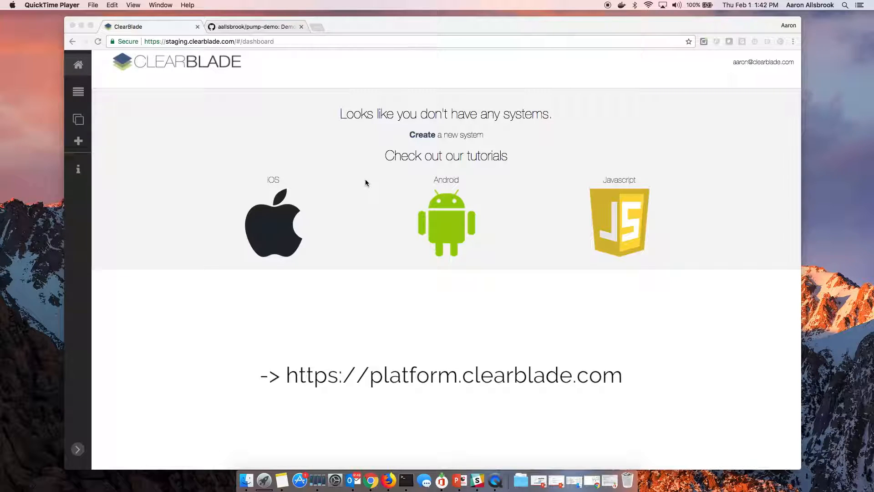
mouse_move(423, 111)
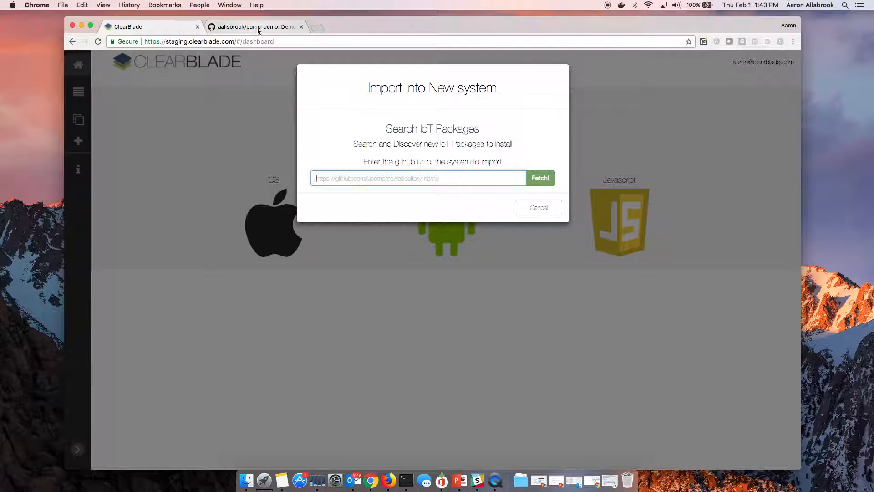
Step: Fetch the pump-demo system from its GitHub URL and import all checked assets
left_click(254, 26)
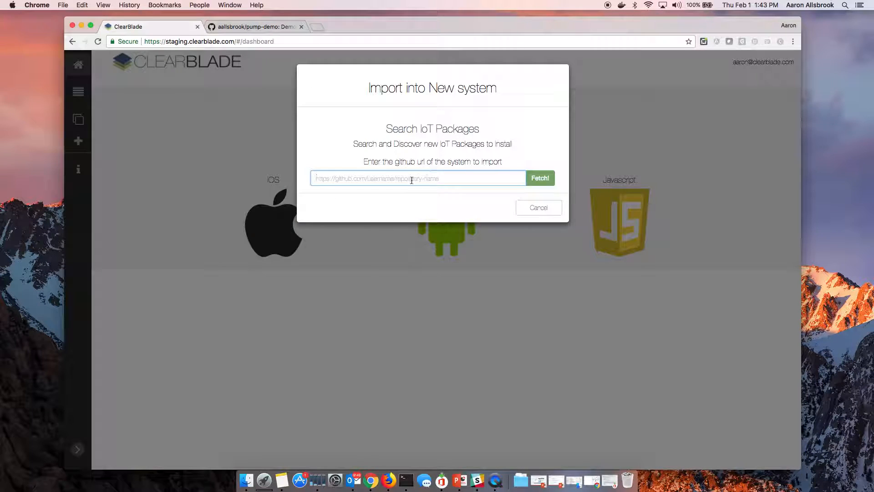
left_click(539, 177)
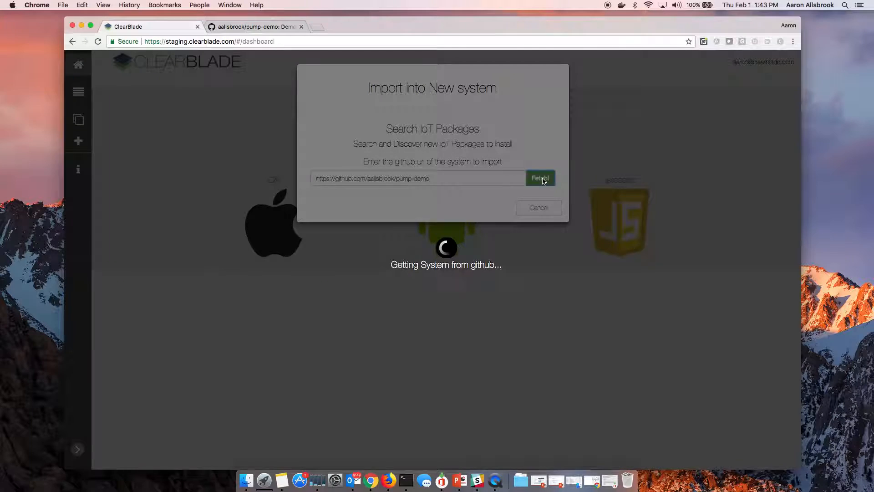
left_click(538, 178)
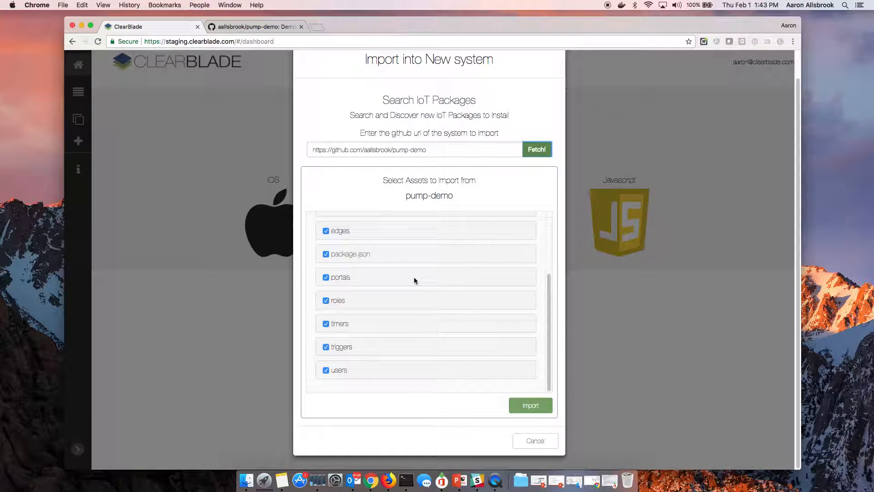
left_click(529, 404)
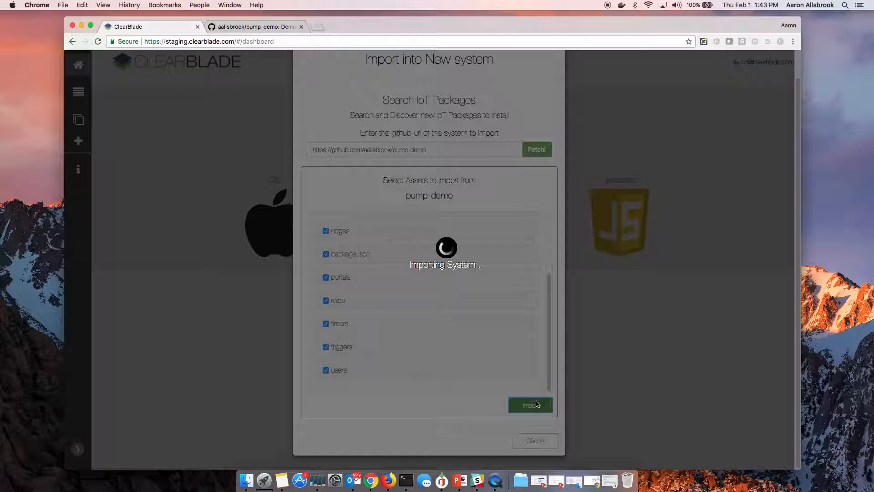
left_click(529, 405)
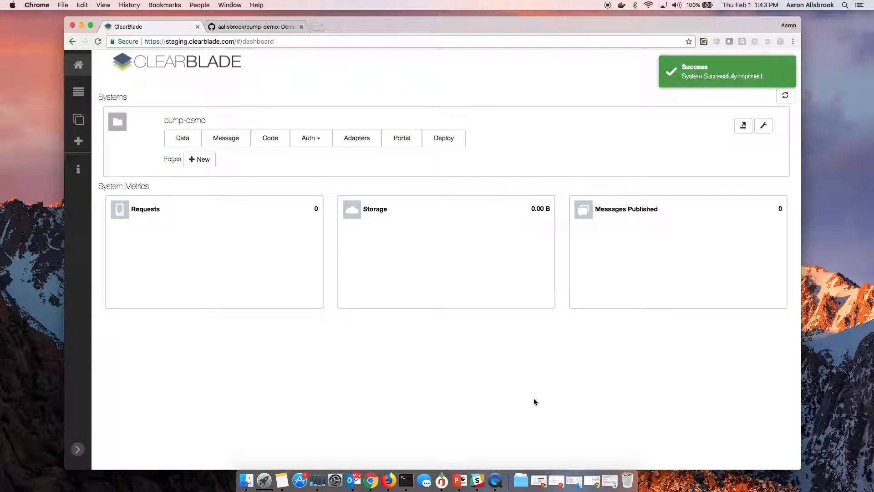
mouse_move(270, 163)
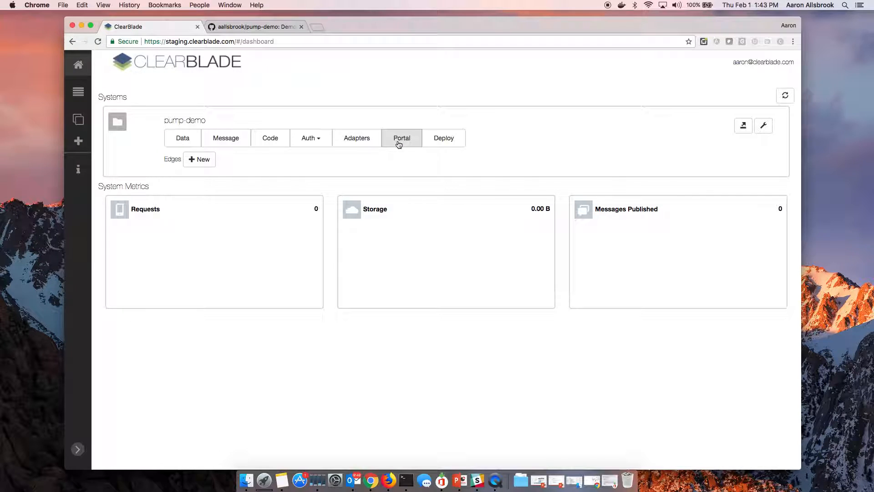
left_click(402, 138)
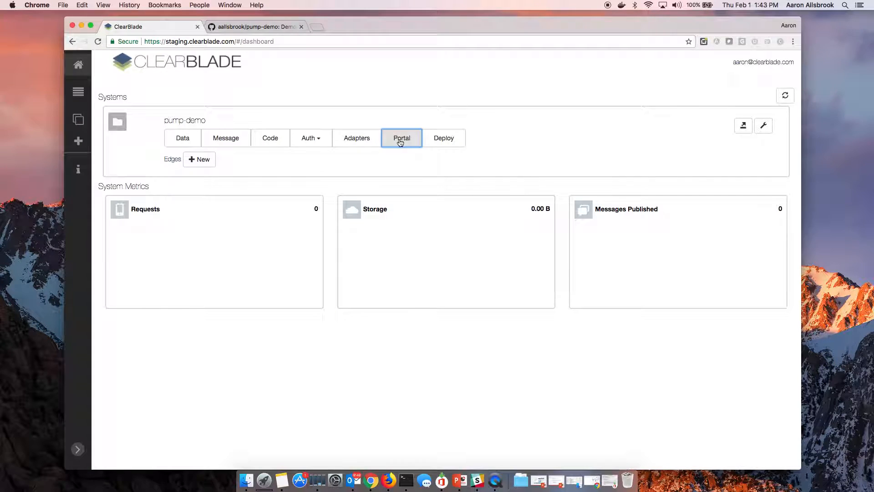
Step: Launch the Pump Alert portal from pump-demo's portal list
left_click(401, 137)
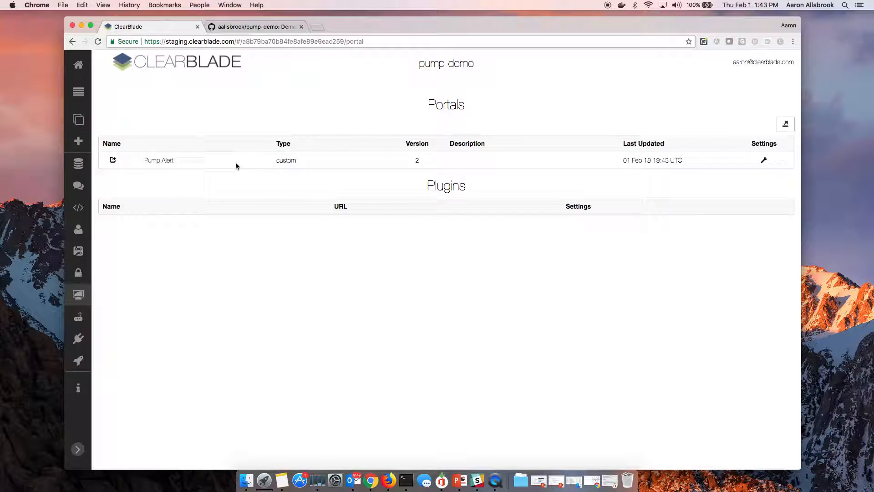
left_click(112, 160)
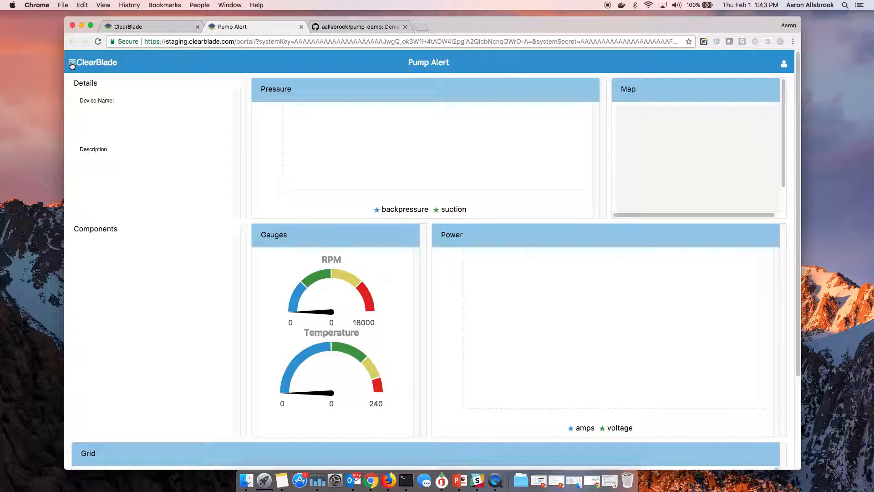
Step: Select pump101 in the portal's device menu, then return to the systems dashboard
left_click(71, 63)
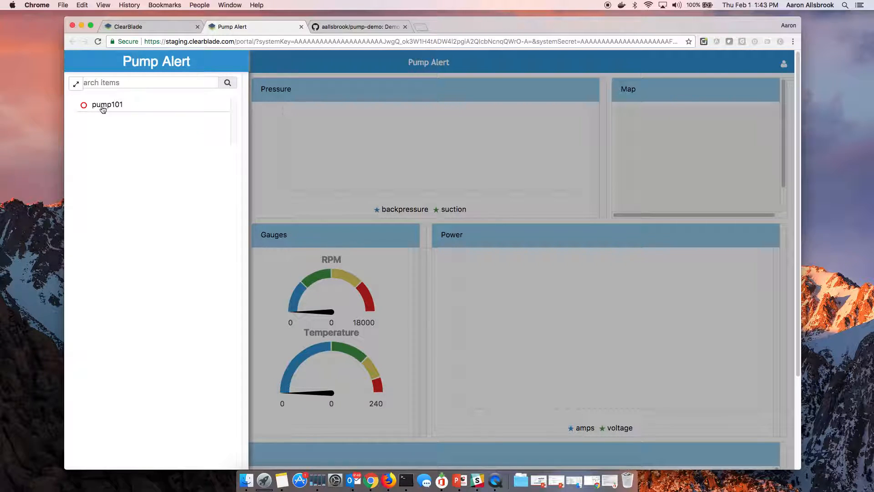
left_click(108, 104)
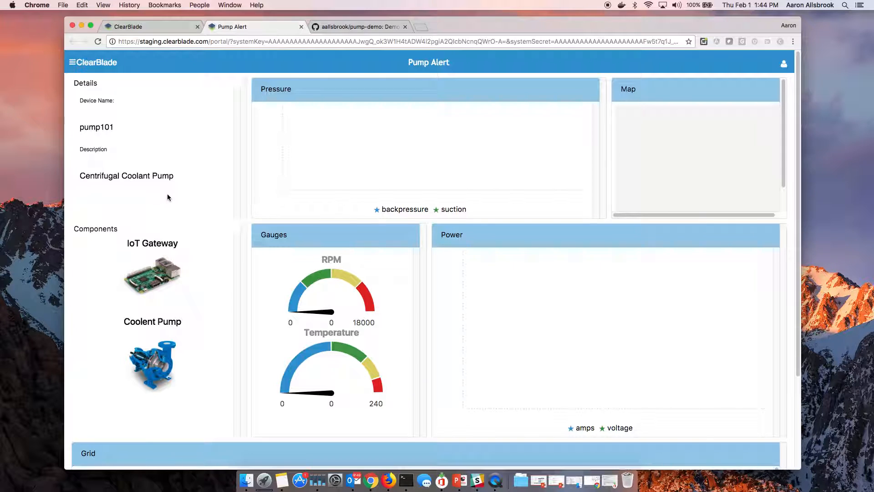
mouse_move(165, 193)
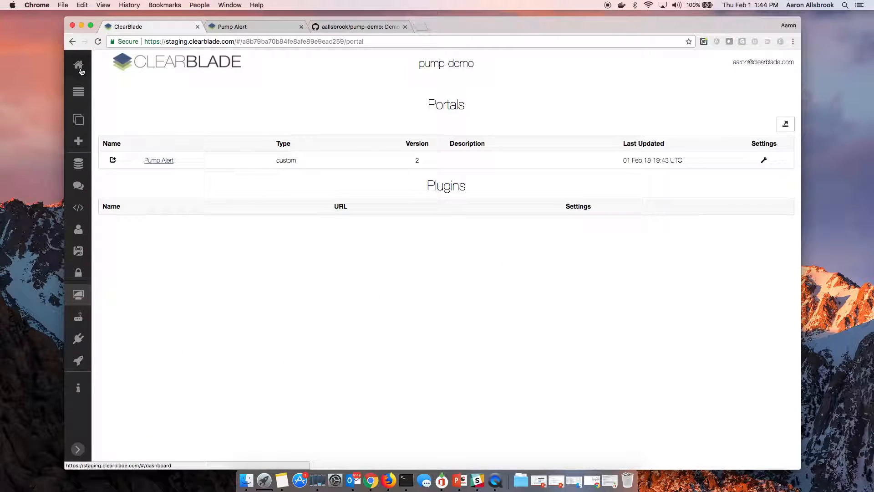
left_click(78, 64)
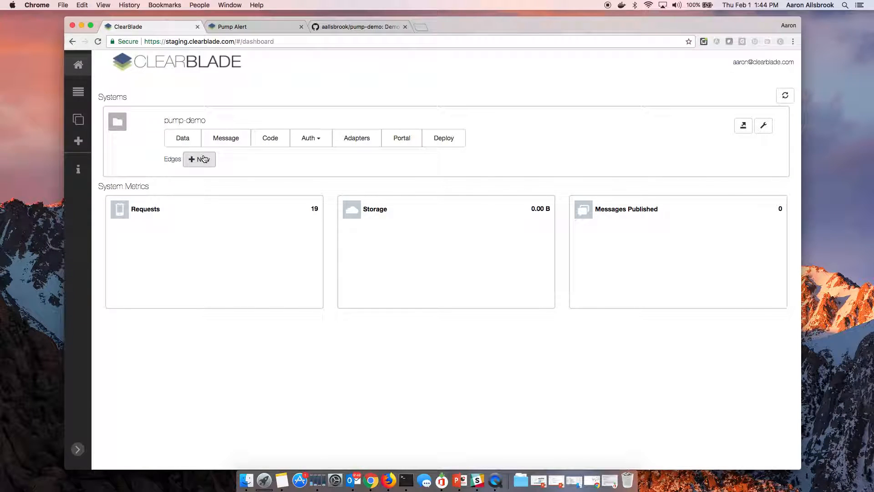
mouse_move(199, 158)
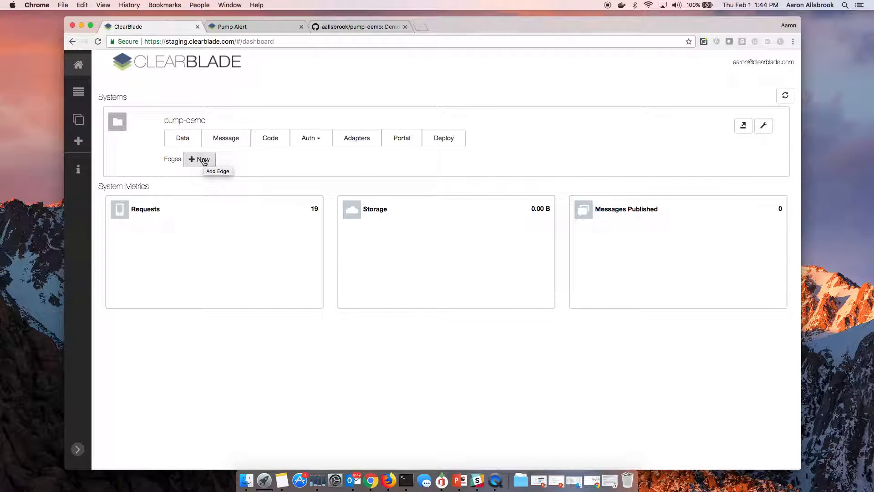
Step: Create edge pumpEdge with a 'Get data from a pump' description and a generated cookie
left_click(200, 160)
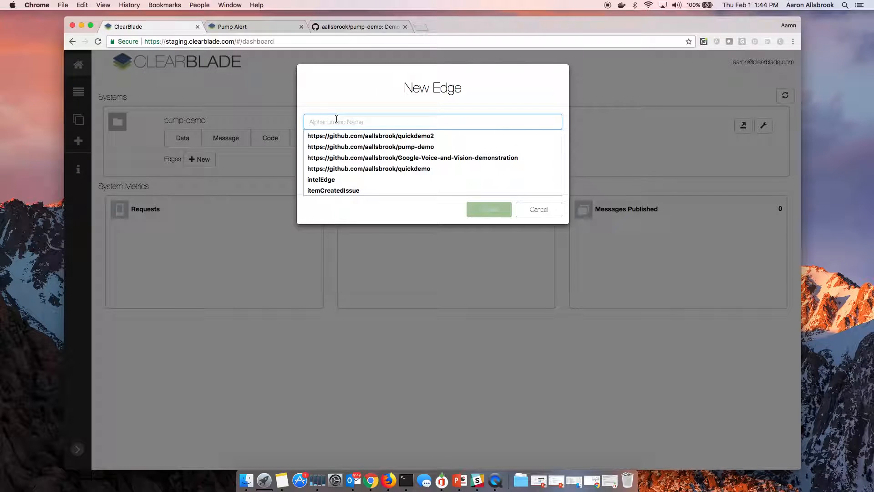
type("pumpEdge")
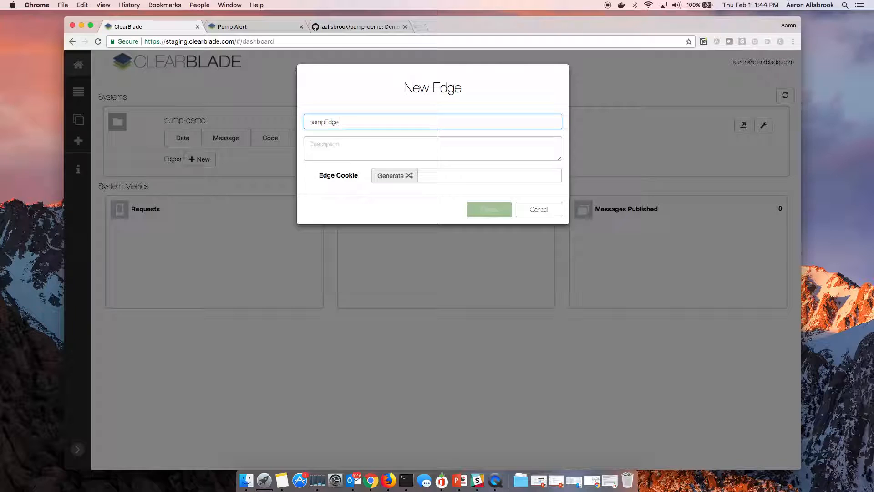
type("Get da")
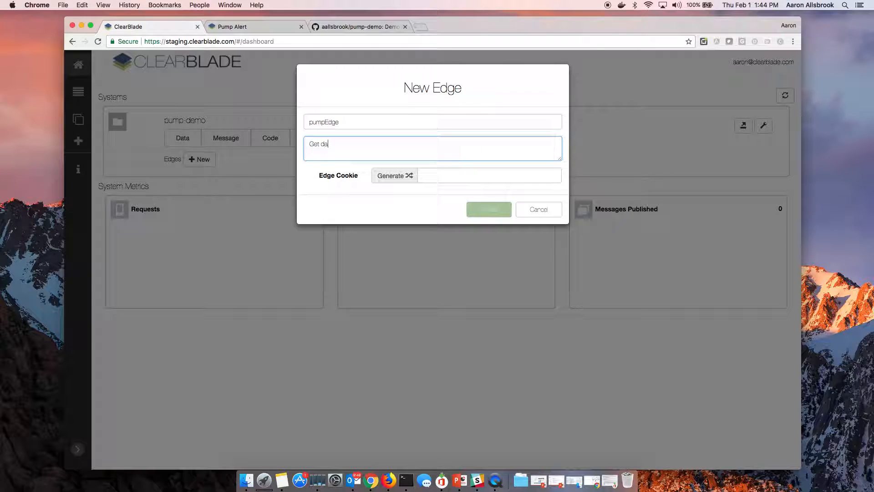
left_click(489, 175)
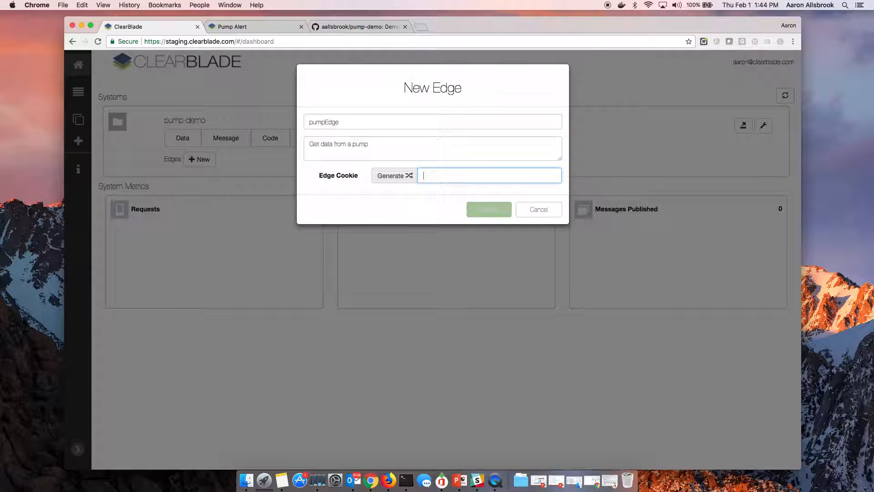
left_click(393, 175)
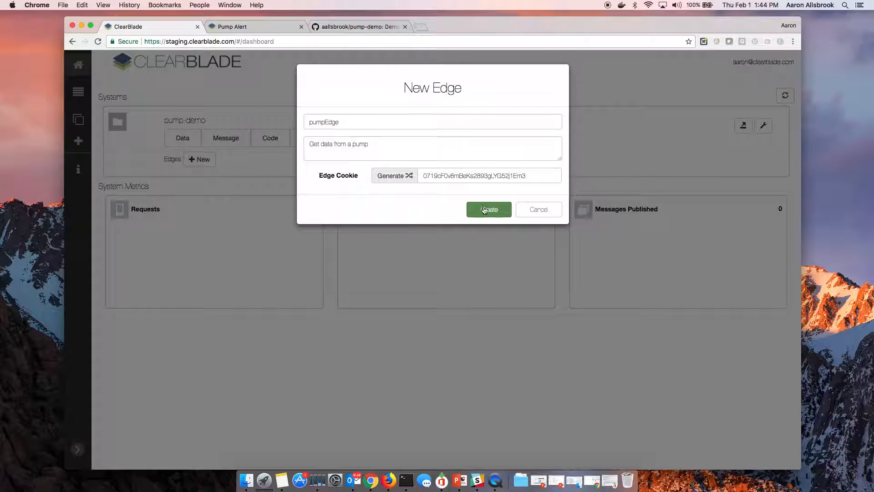
left_click(488, 209)
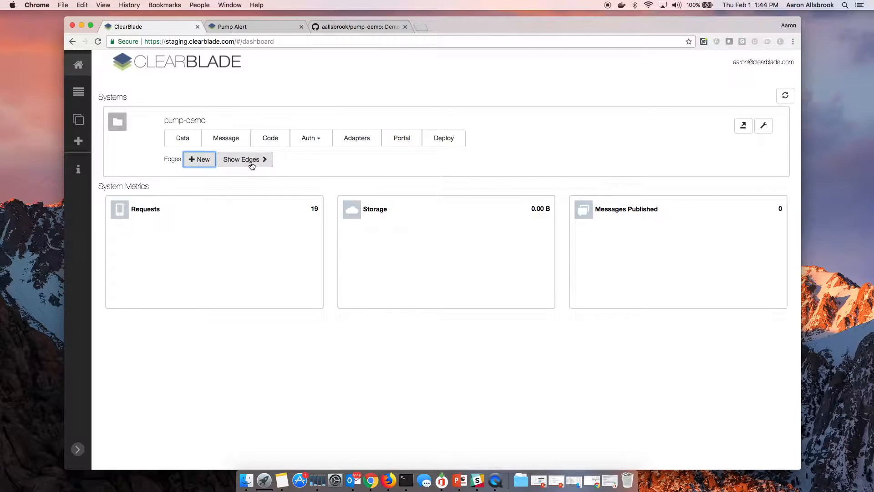
Step: Show pump-demo's edges and bring up pumpEdge's settings
left_click(240, 158)
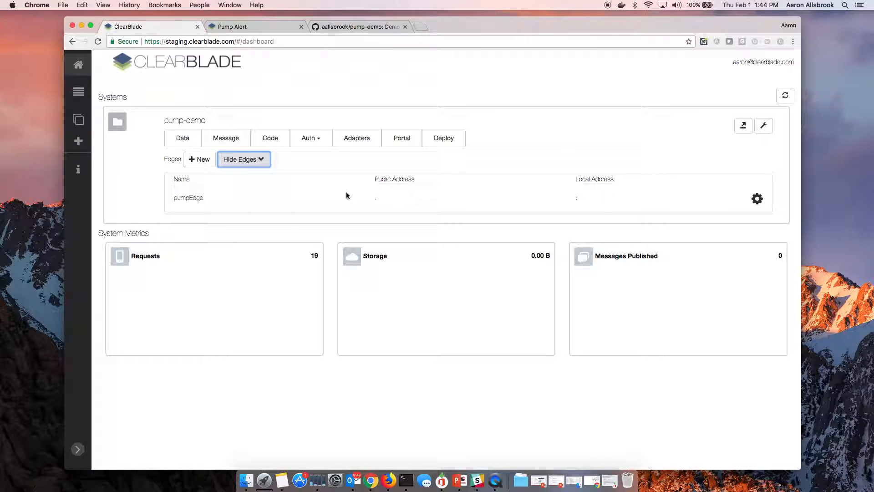
mouse_move(705, 195)
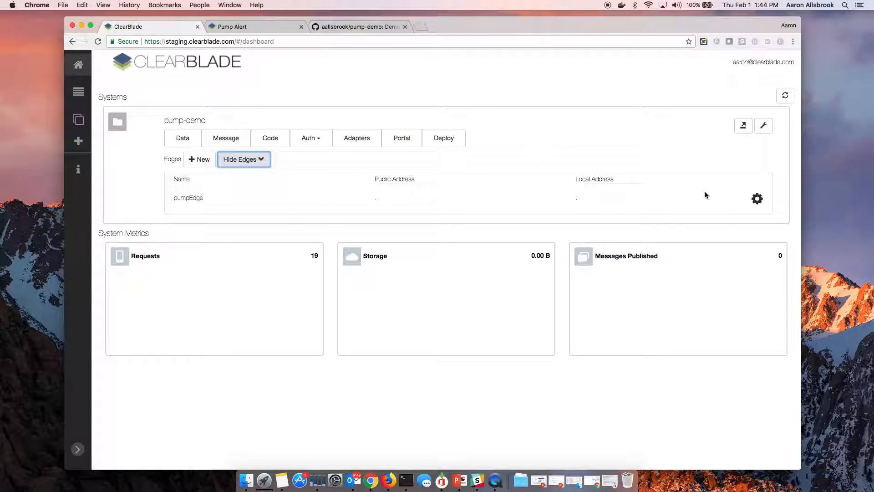
left_click(757, 198)
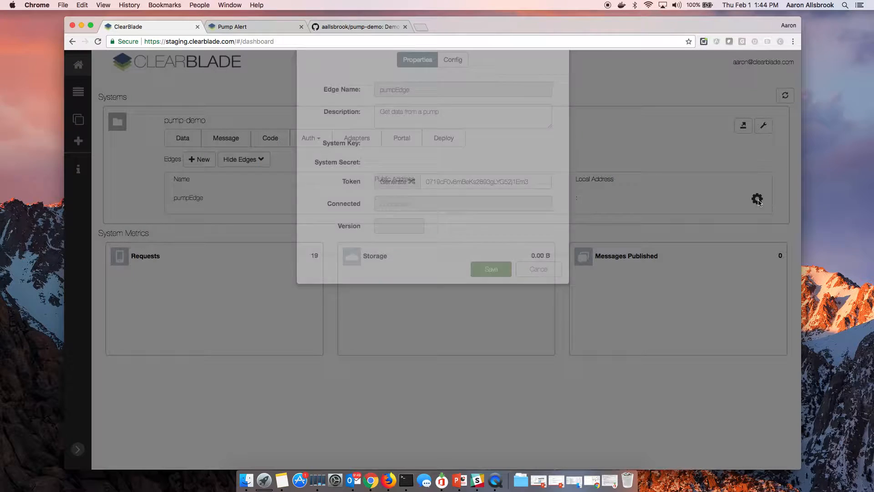
Step: Set pumpEdge's install target to MacOS 64bit, download install.sh and bring up Terminal
left_click(452, 104)
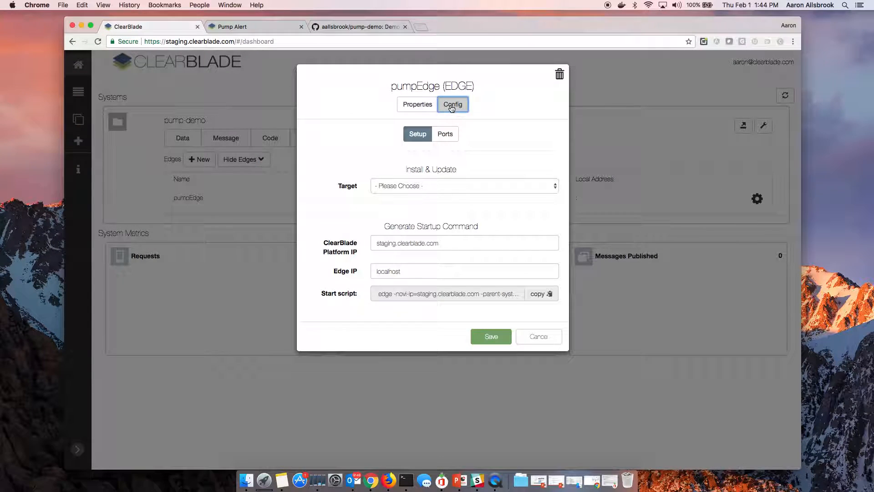
left_click(465, 186)
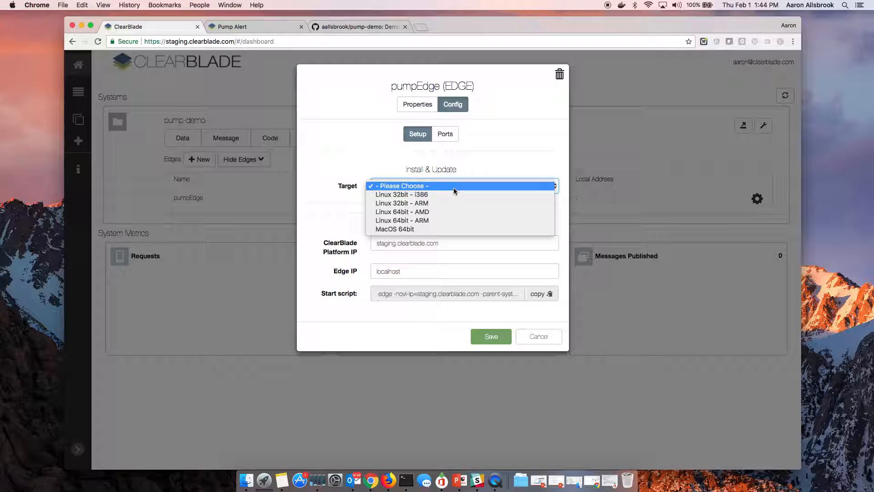
mouse_move(440, 220)
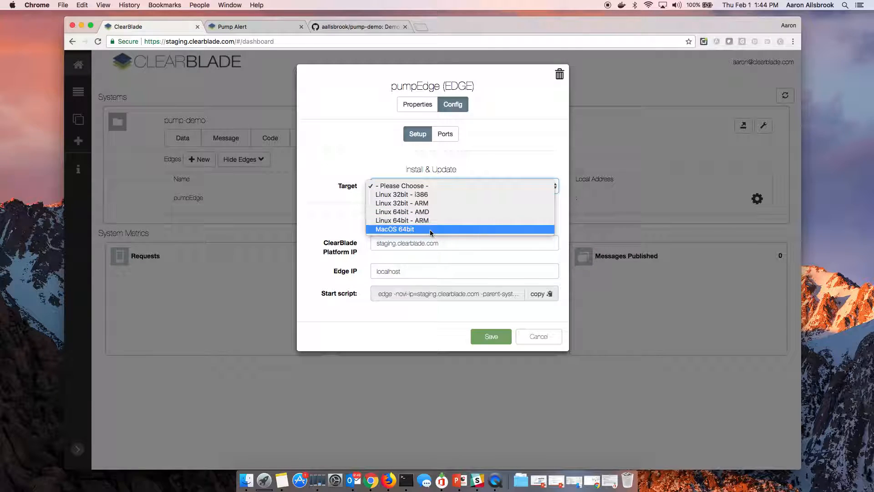
left_click(395, 230)
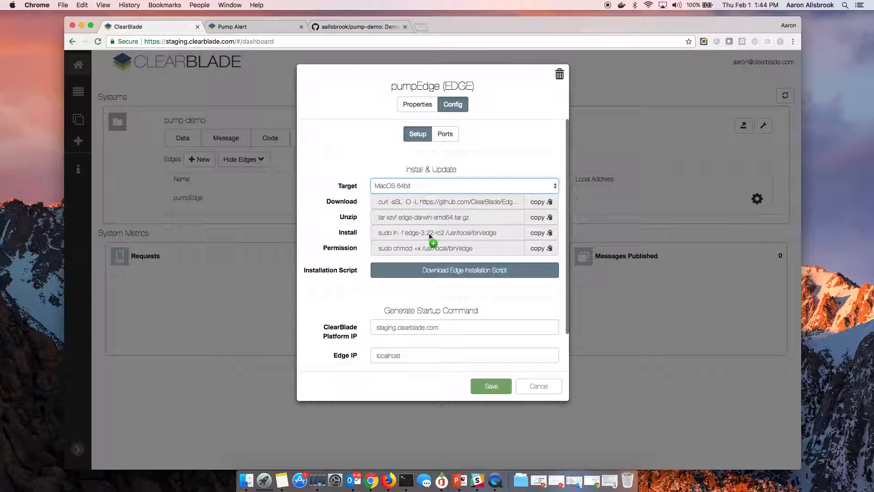
mouse_move(466, 235)
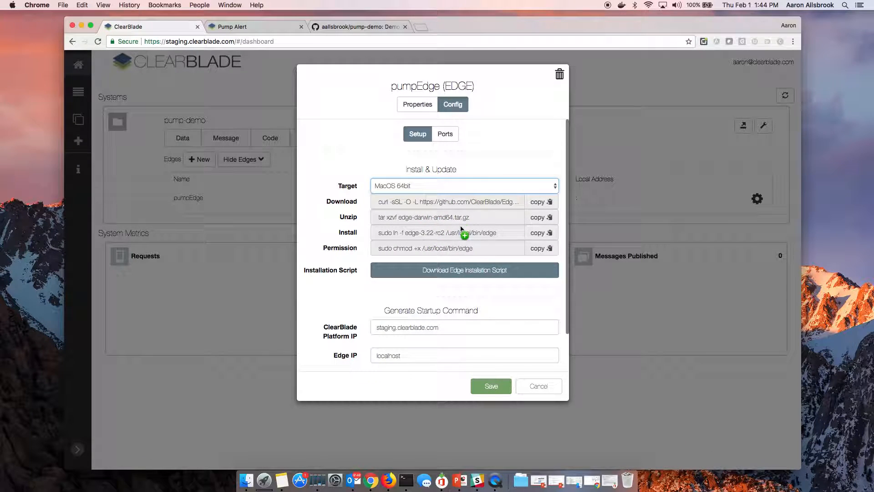
mouse_move(463, 269)
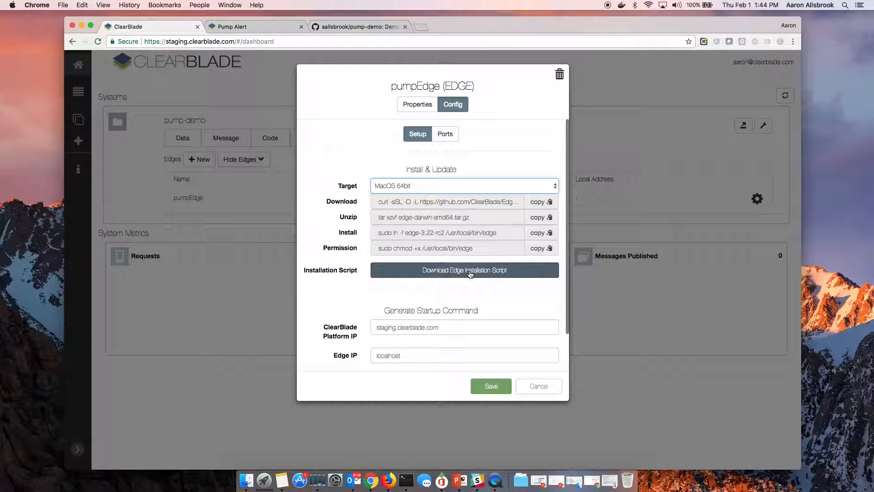
left_click(463, 270)
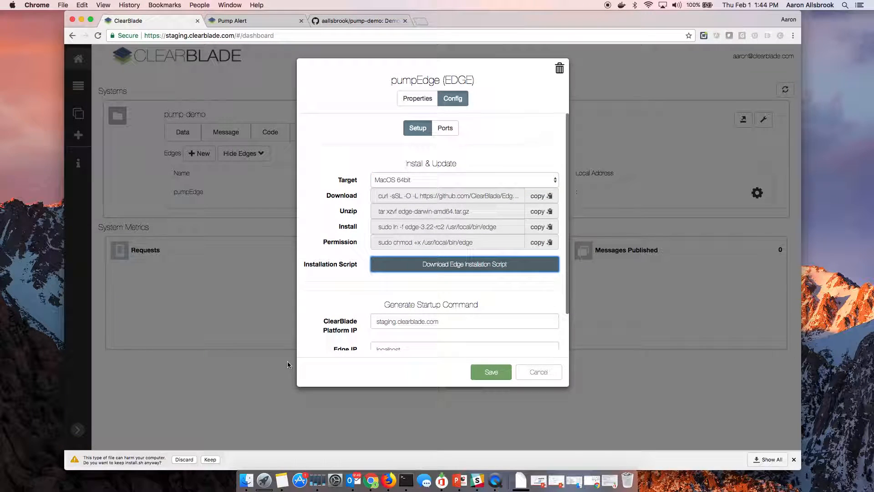
left_click(210, 458)
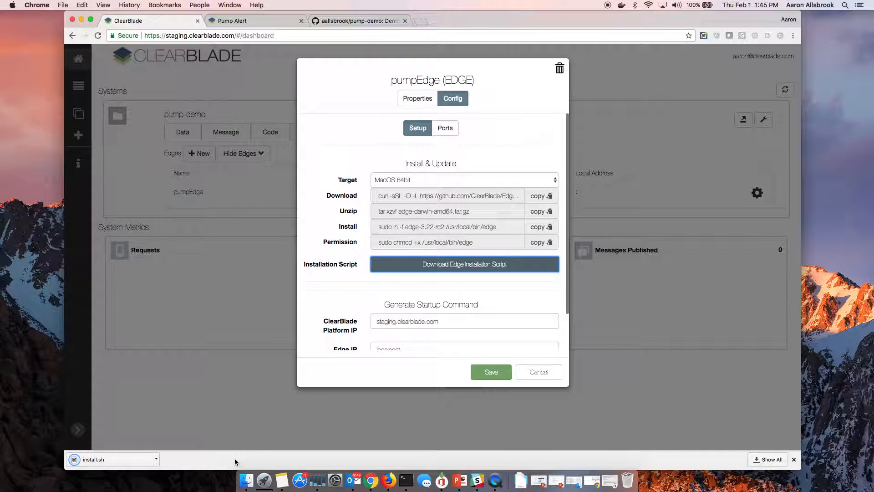
left_click(390, 481)
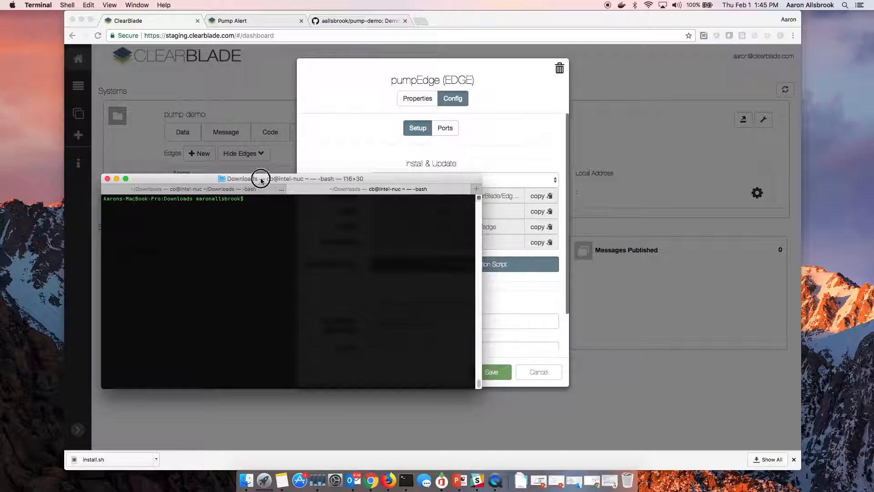
Step: Move install.sh into pumpedge/, make it executable with chmod +x, and run ./install.sh
type("mv")
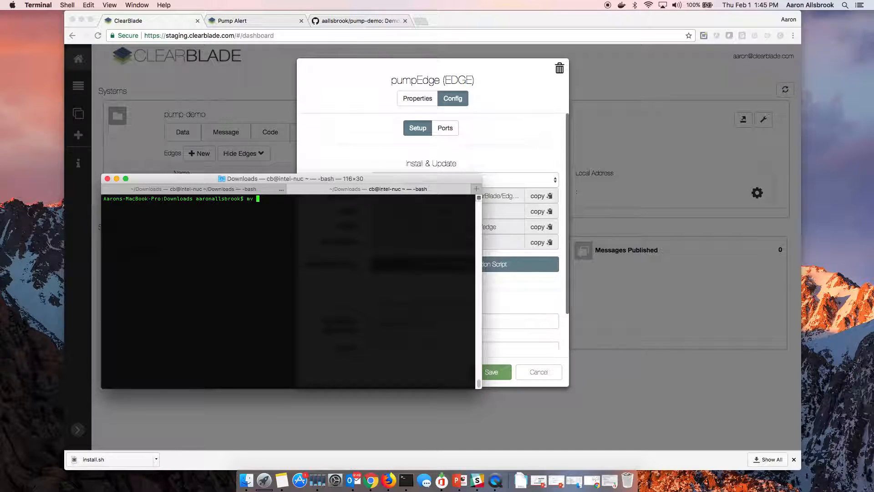
type("install.sh pumpedge/")
type("cd pumpedge/")
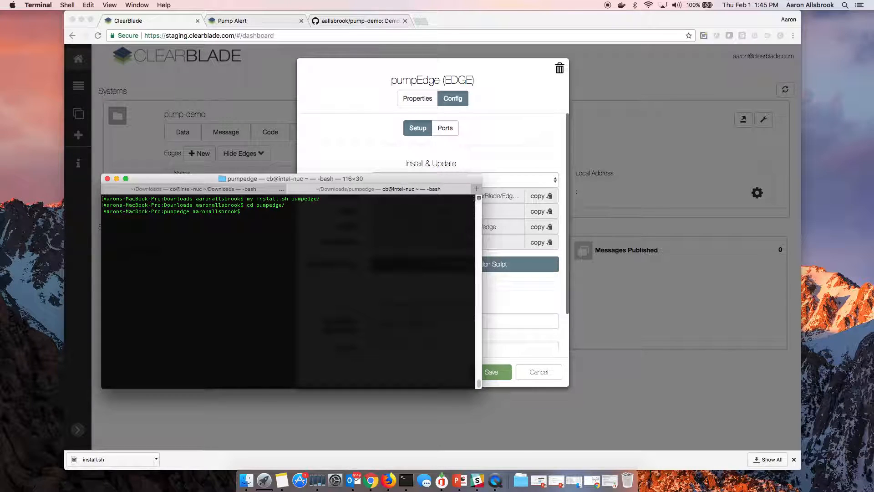
type("chmod")
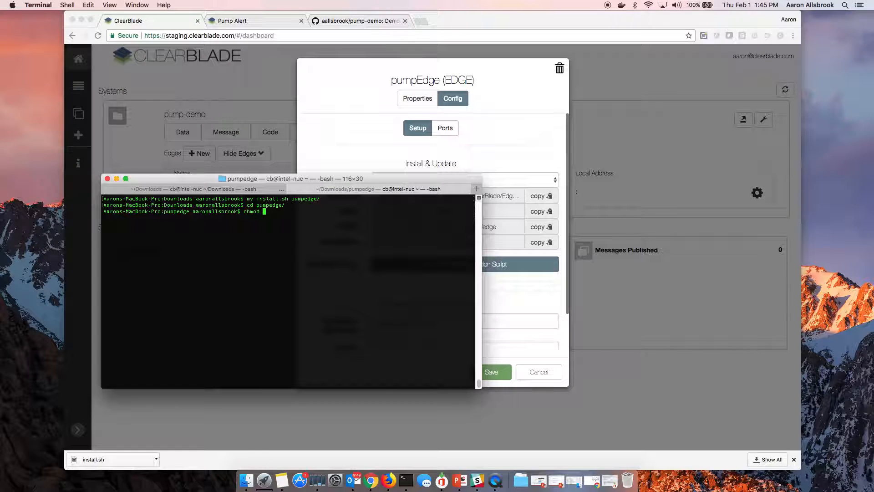
type("+x install.sh")
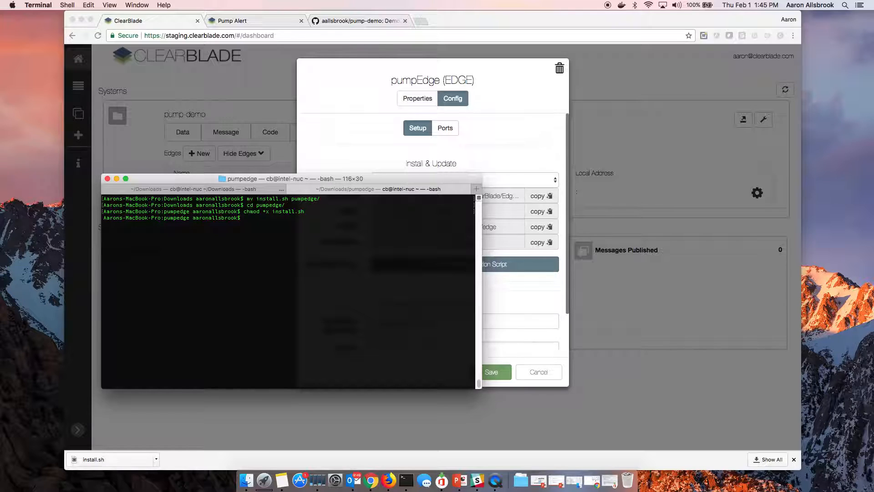
type("./install.sh")
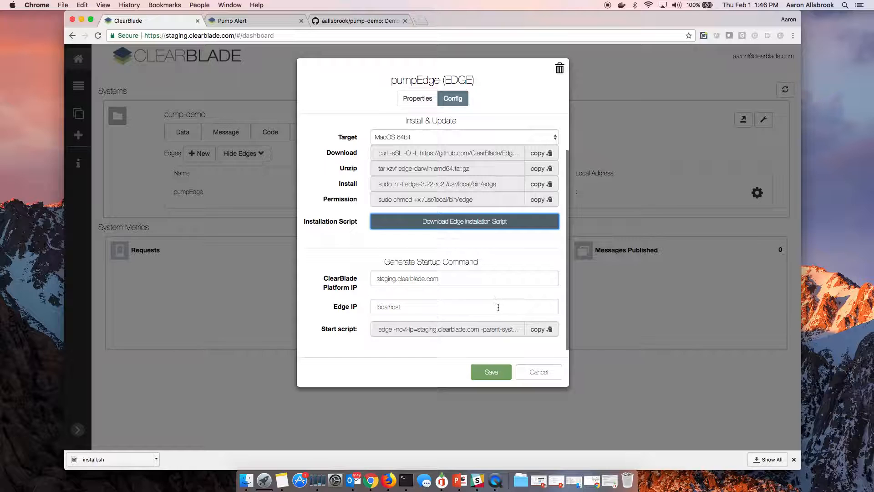
Step: Review the Start script field and cancel out of the pumpEdge config dialog
left_click(538, 329)
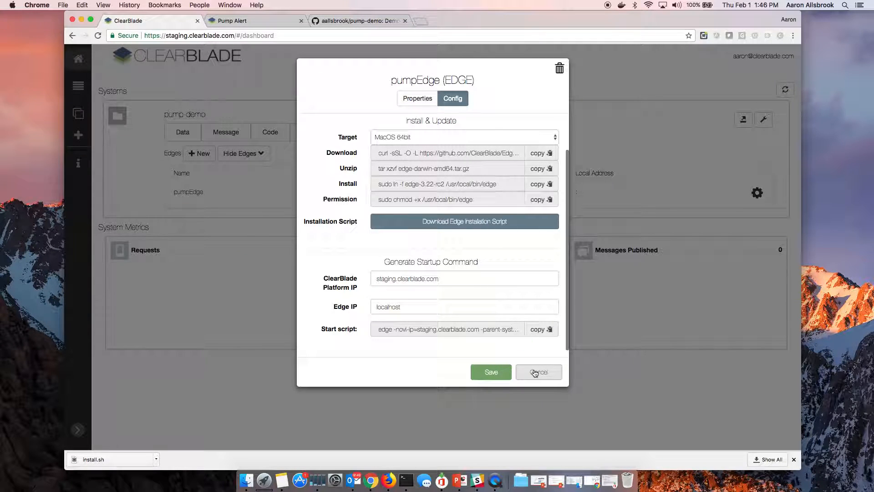
left_click(537, 372)
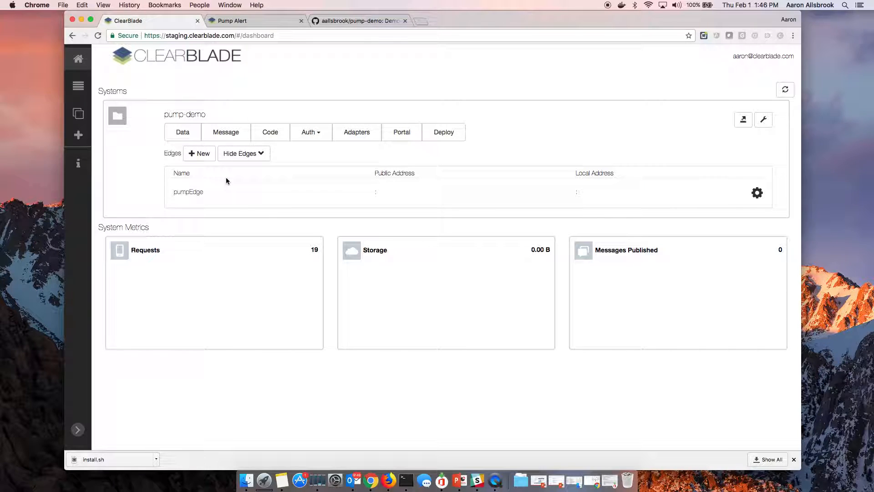
Step: View the Auth > Edges table to confirm pumpEdge shows as connected
left_click(308, 132)
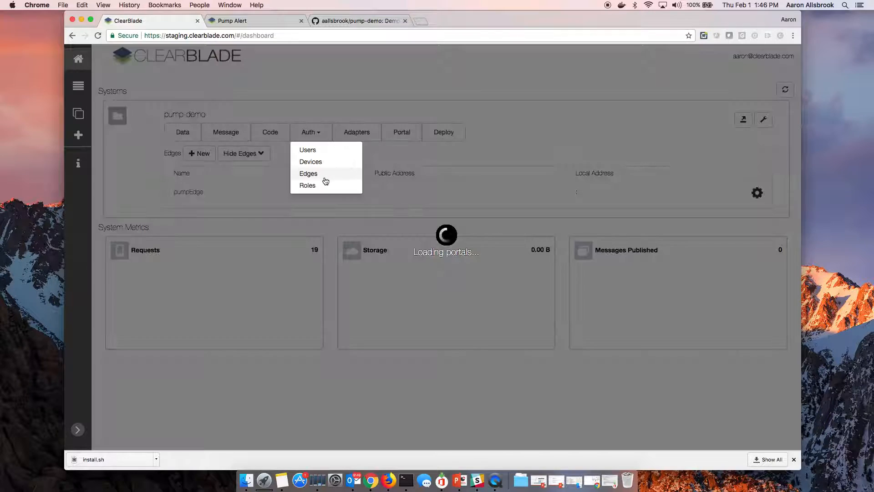
left_click(308, 173)
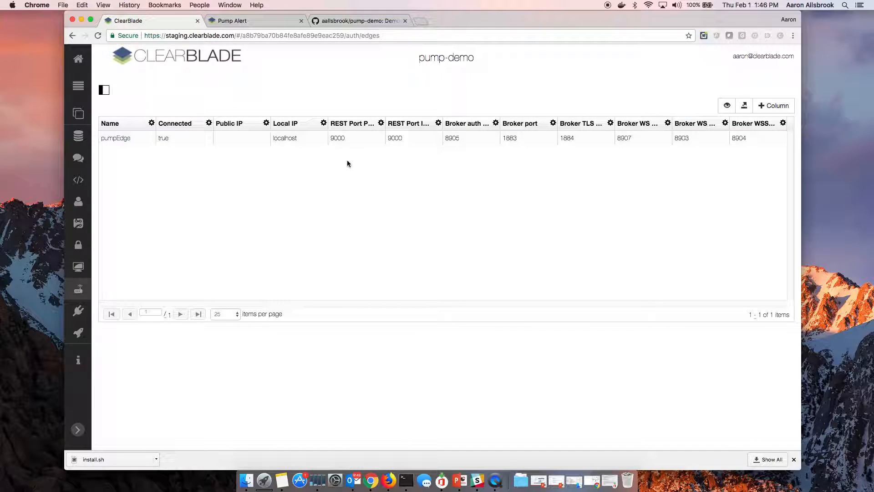
mouse_move(325, 144)
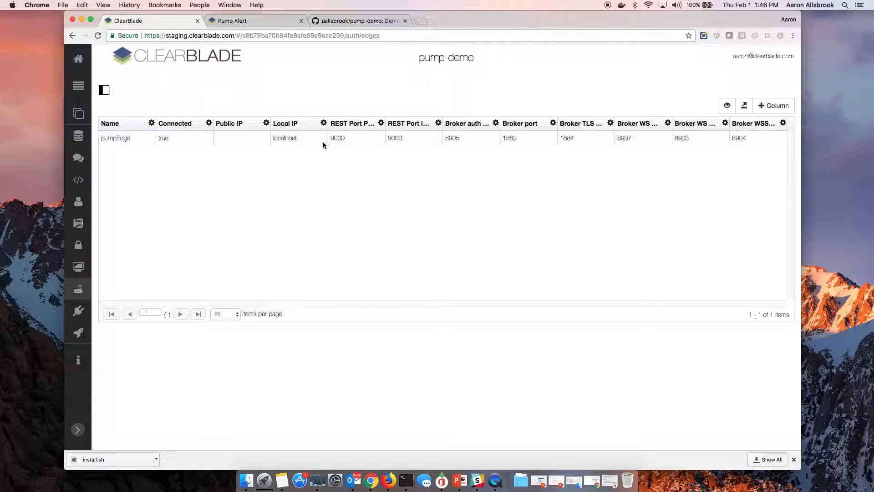
mouse_move(265, 161)
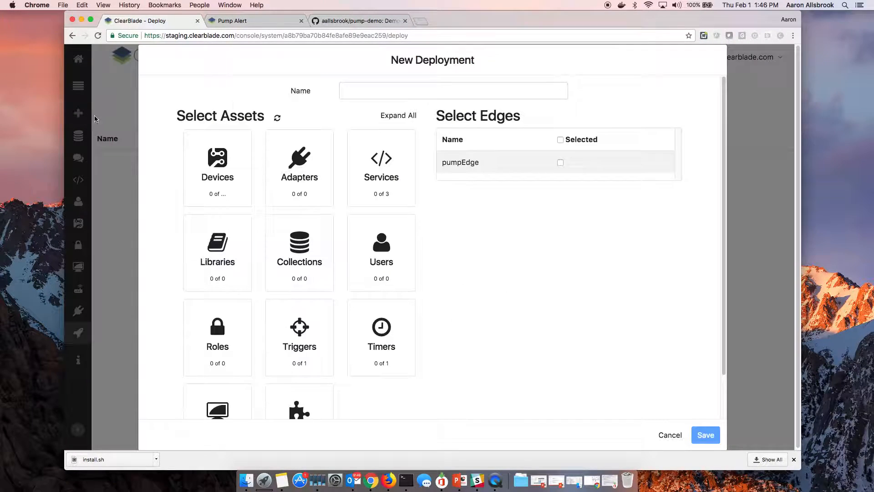
Step: Name the deployment pumpDeployment and set Devices to Sync Table
type("pumpDeployment")
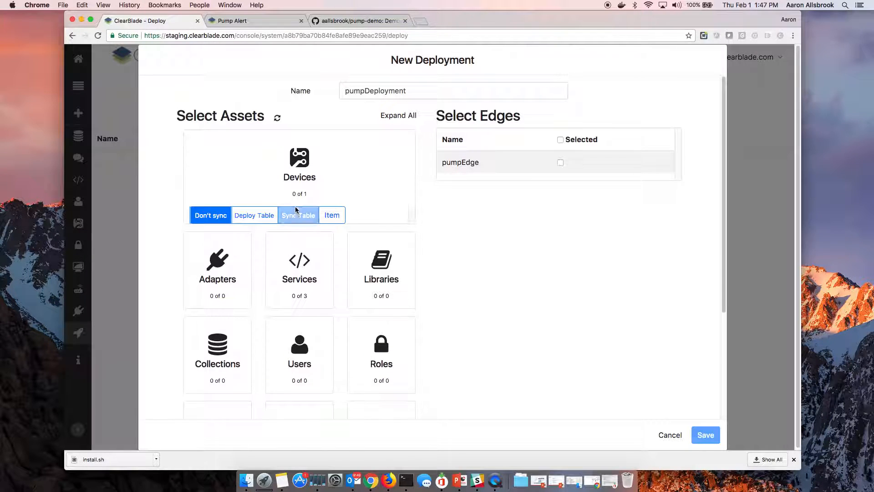
left_click(298, 215)
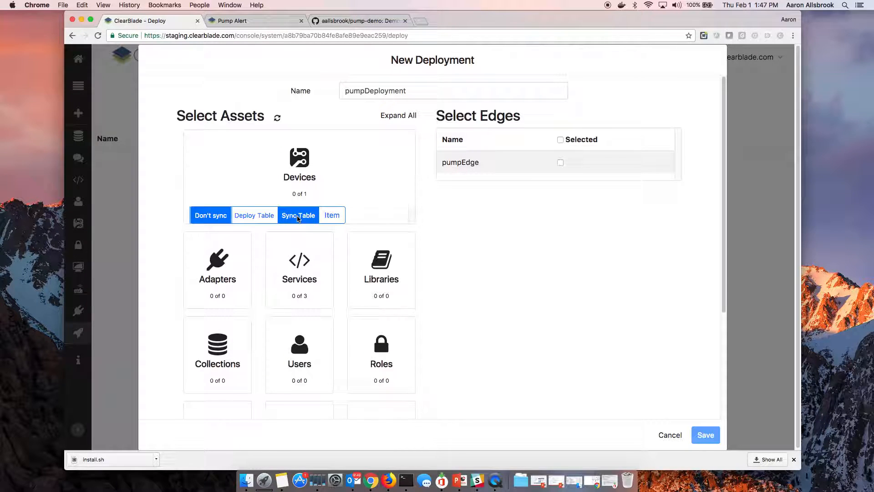
left_click(299, 215)
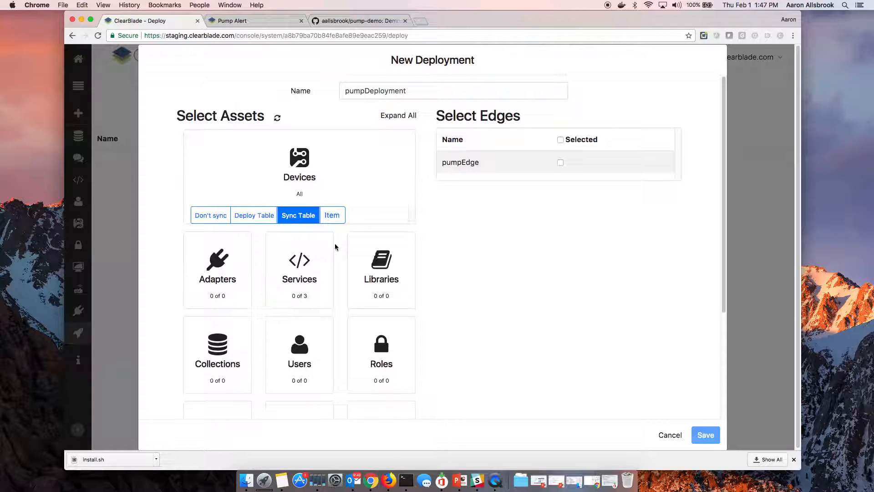
scroll("down", 3)
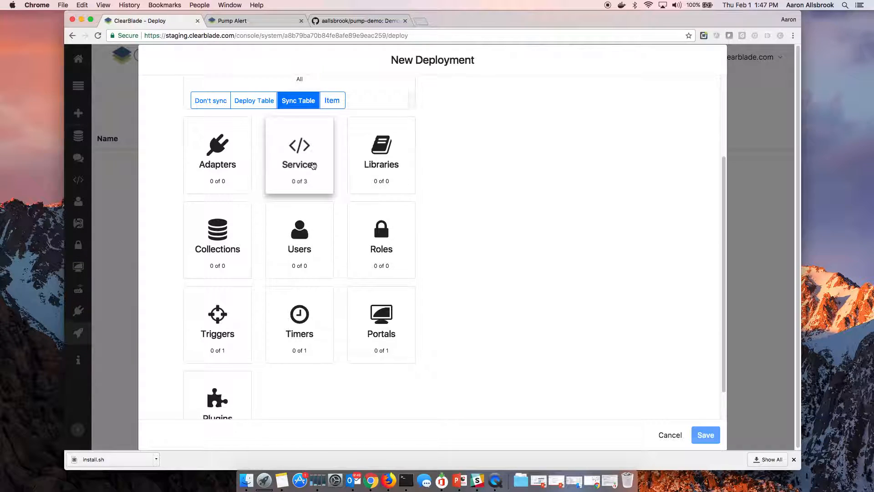
Step: Include one service and deploy the edgeDeviceUpdateTimer timer
left_click(299, 155)
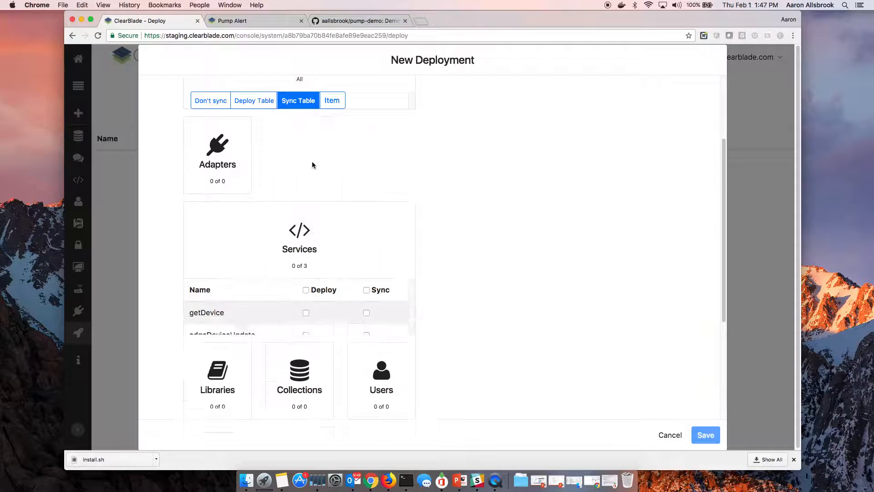
left_click(305, 335)
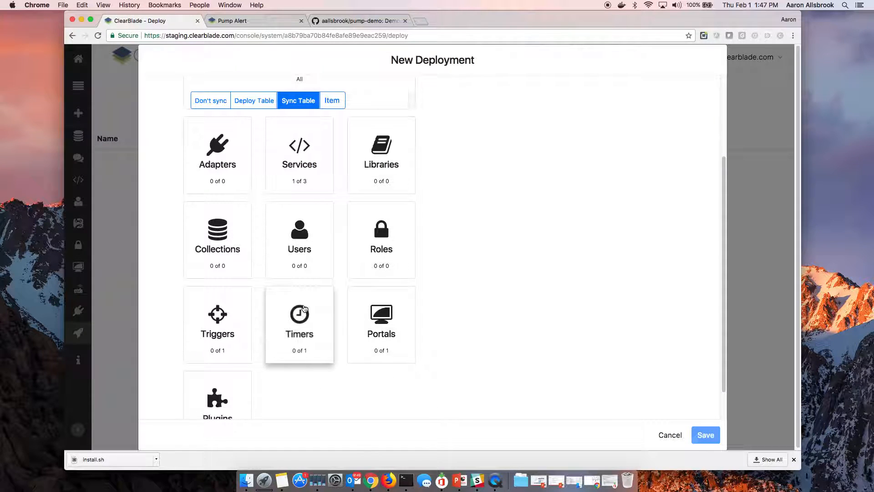
left_click(298, 315)
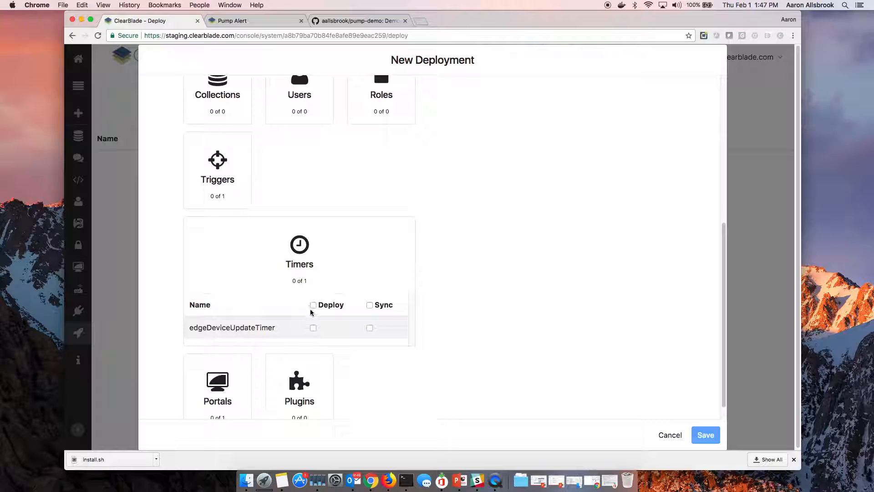
left_click(312, 328)
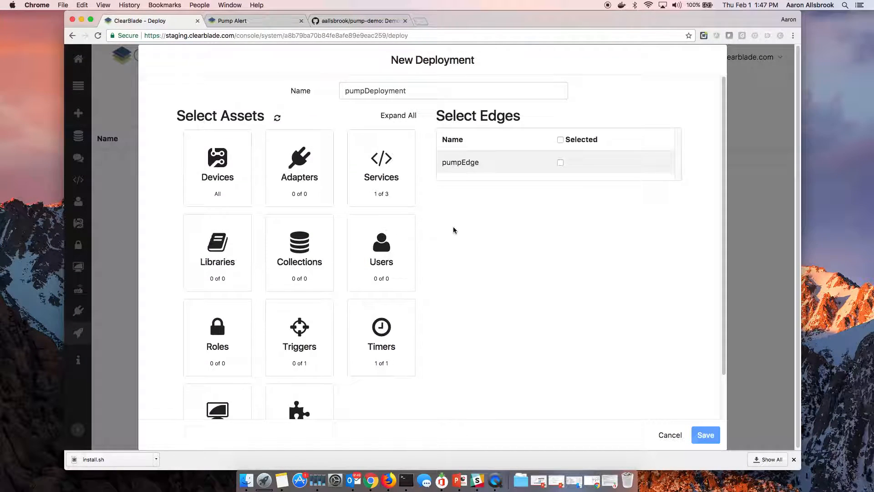
mouse_move(546, 162)
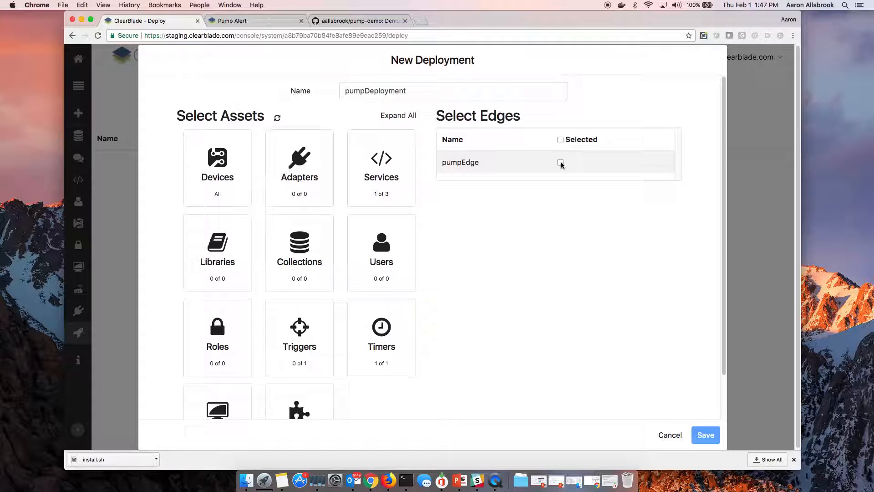
Step: Select pumpEdge as the target edge for pumpDeployment
left_click(560, 162)
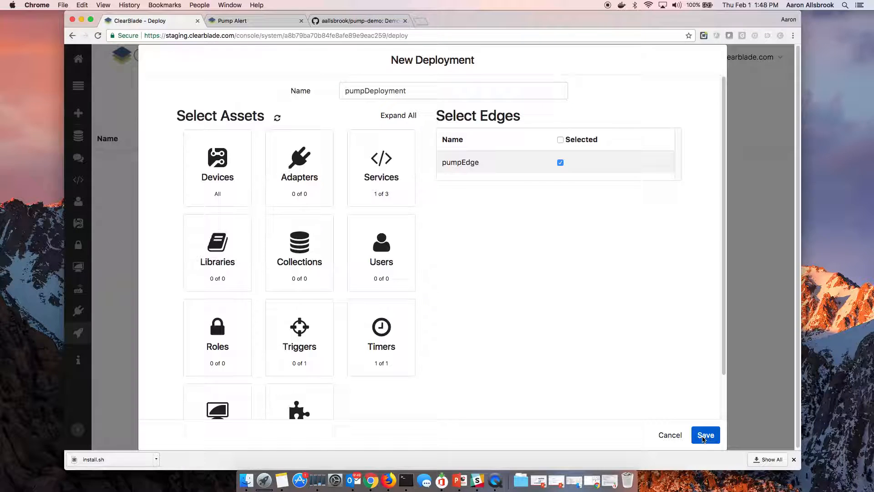
Step: Save pumpDeployment, watch the edge log timer runs succeed, and view the Pump Alert portal
left_click(705, 435)
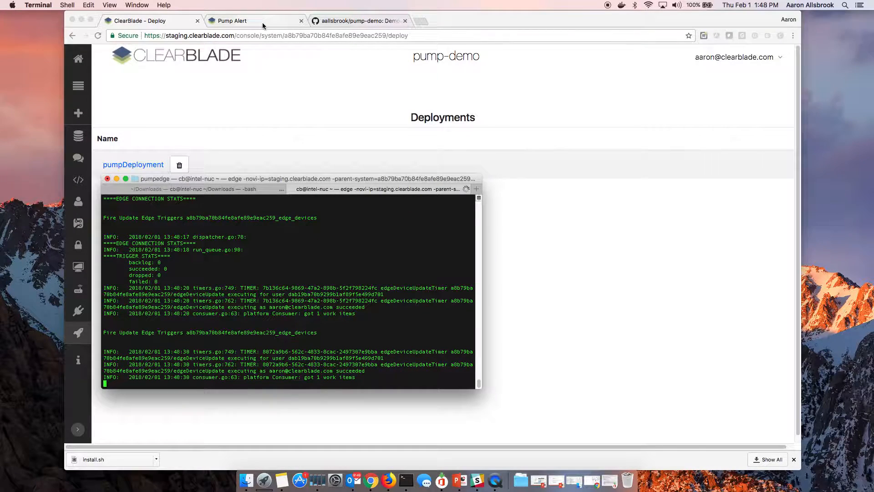
left_click(231, 21)
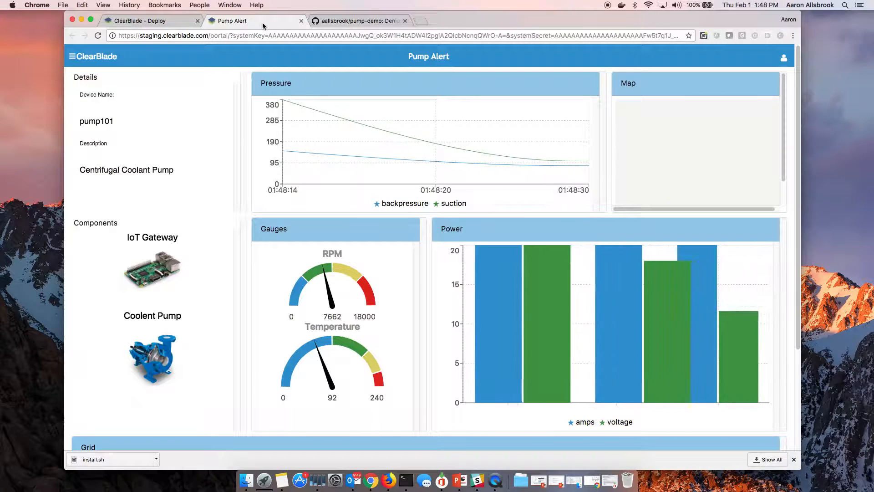
mouse_move(436, 162)
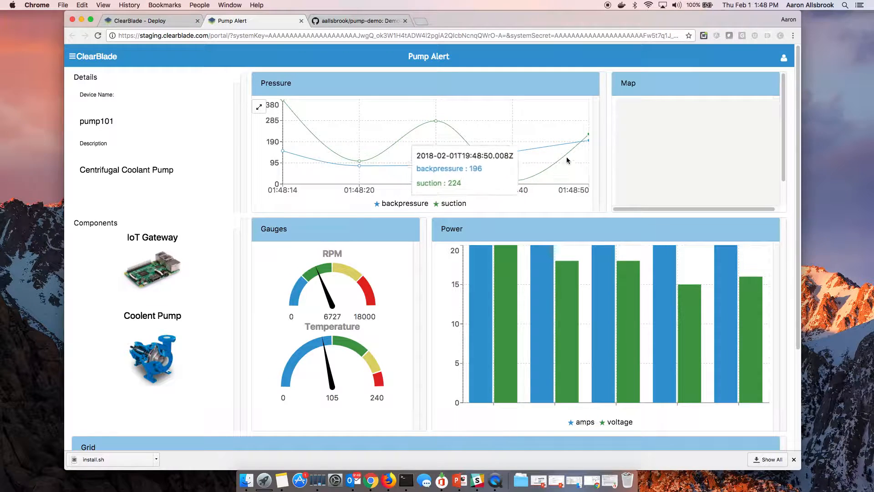
mouse_move(584, 157)
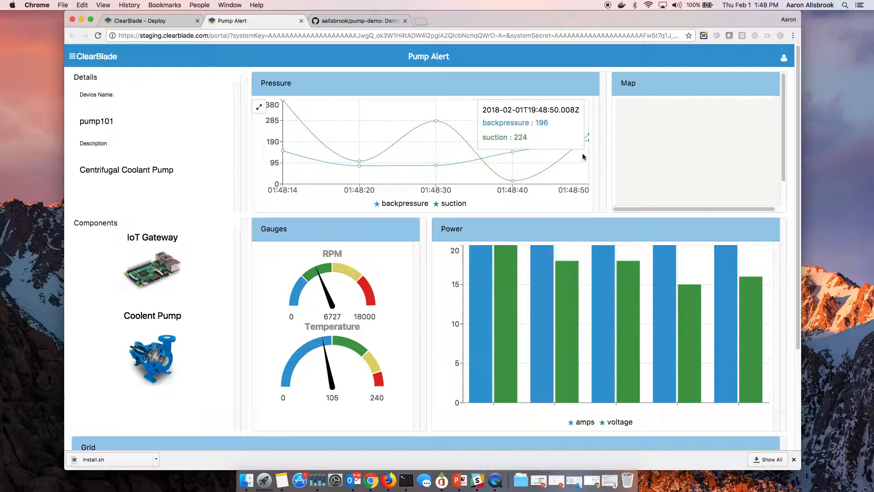